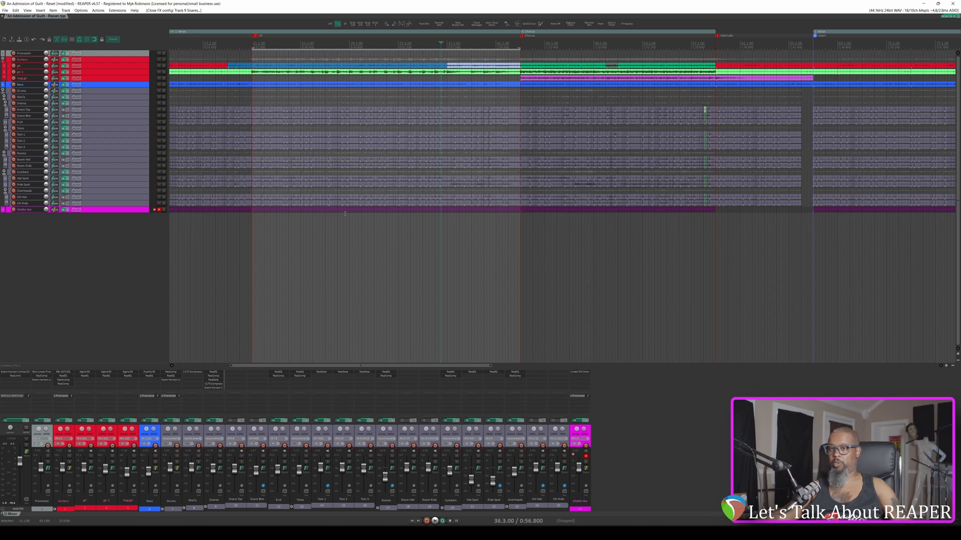
mouse_move(350, 392)
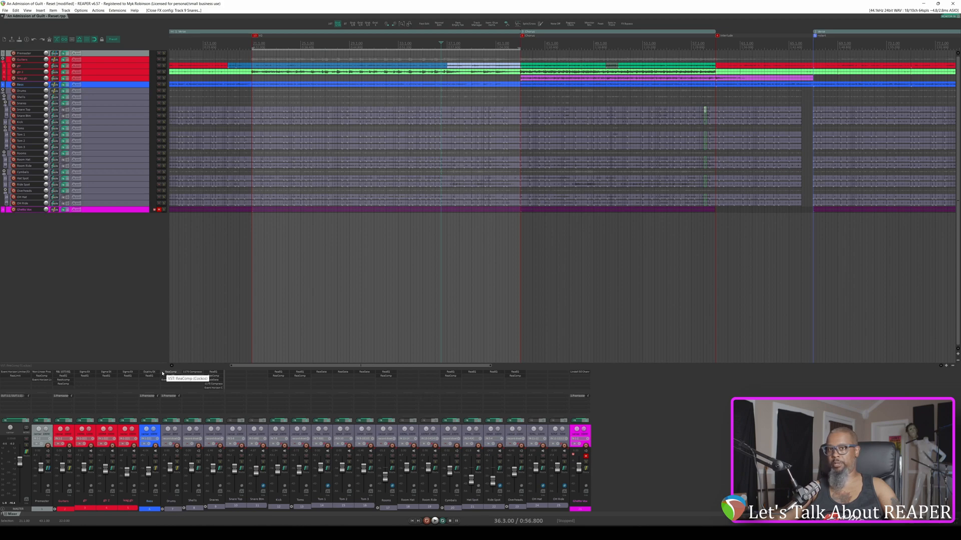
mouse_move(328, 395)
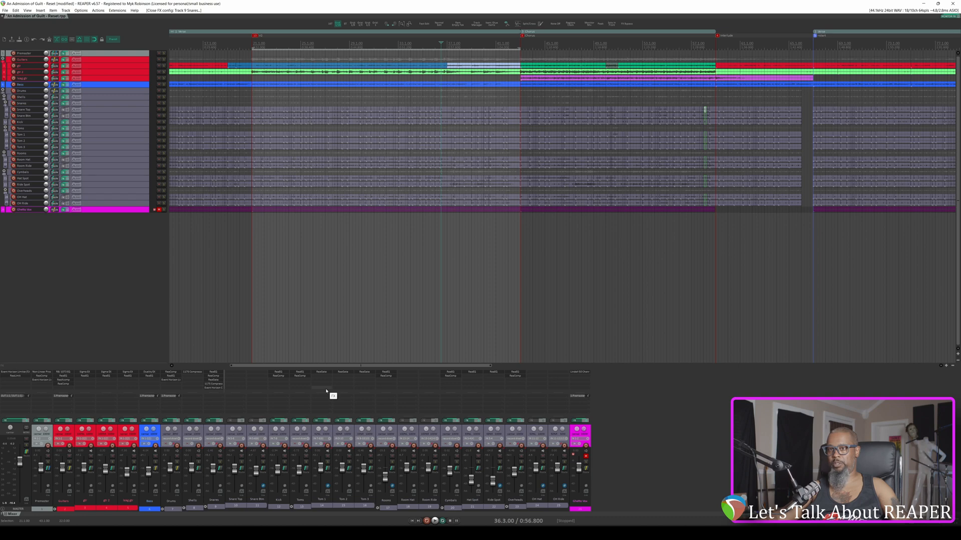
mouse_move(697, 409)
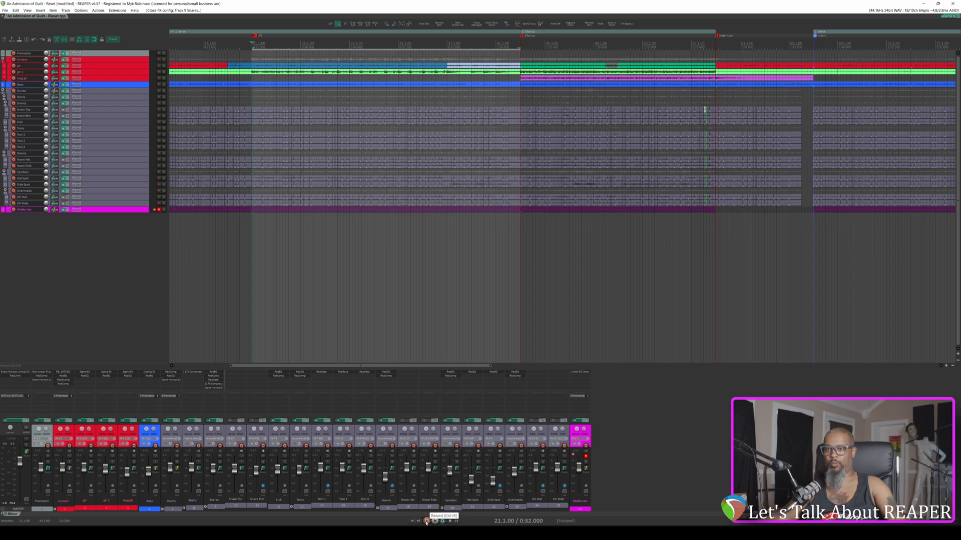
- Enable the metronome with 2 measures of pre-roll before recording, checking its click output routing
left_click(427, 523)
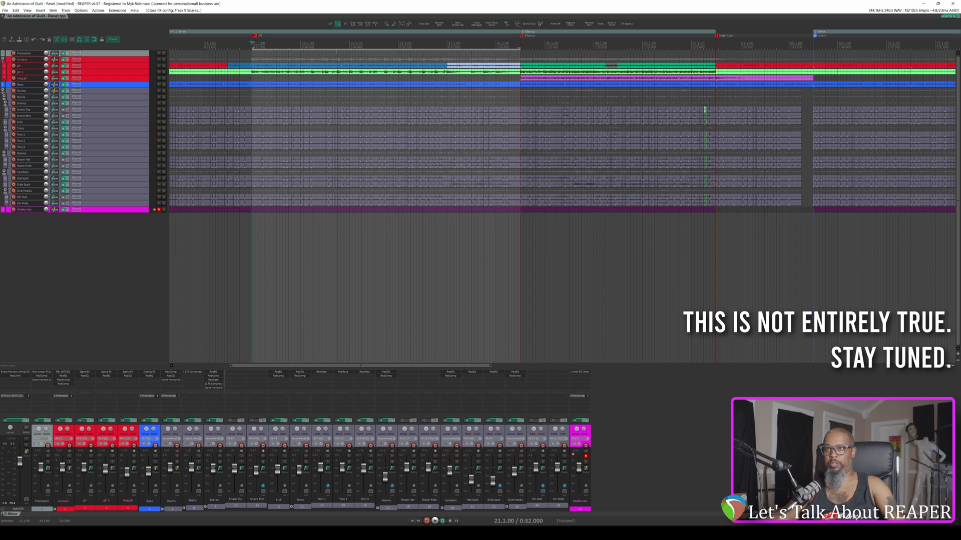
mouse_move(410, 122)
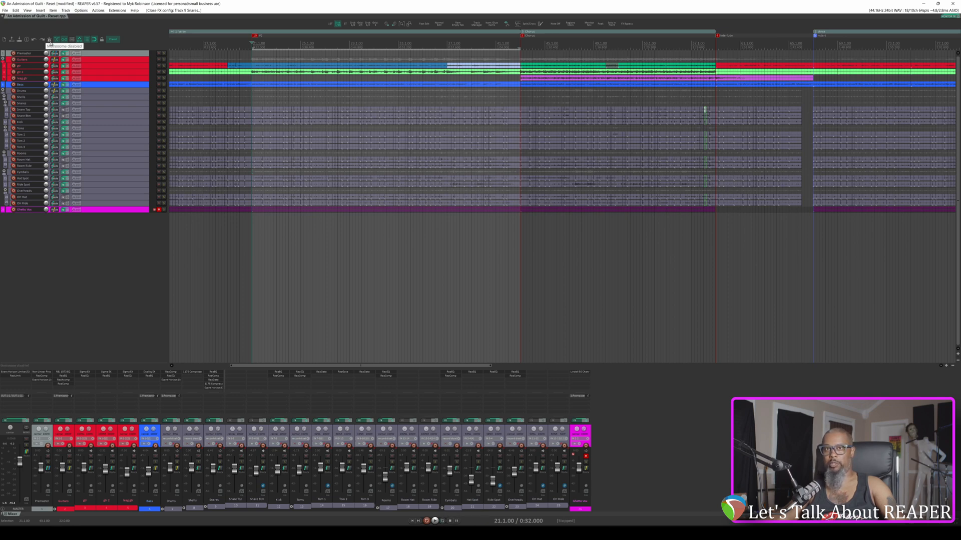
left_click(93, 39)
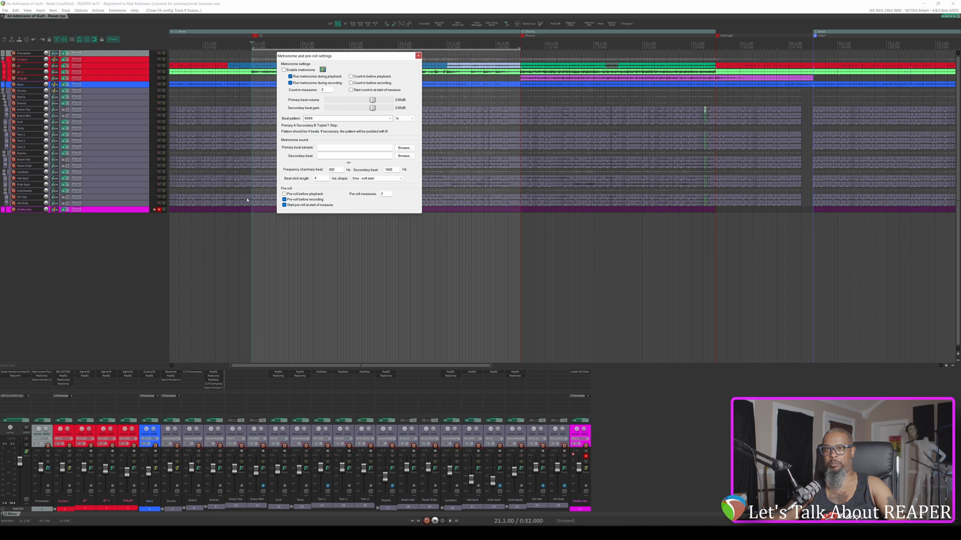
mouse_move(301, 206)
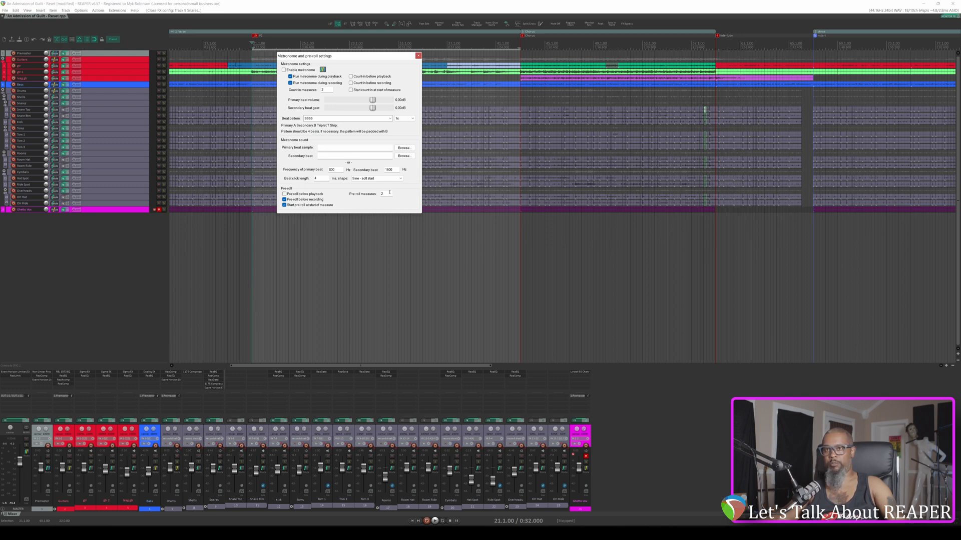
mouse_move(419, 56)
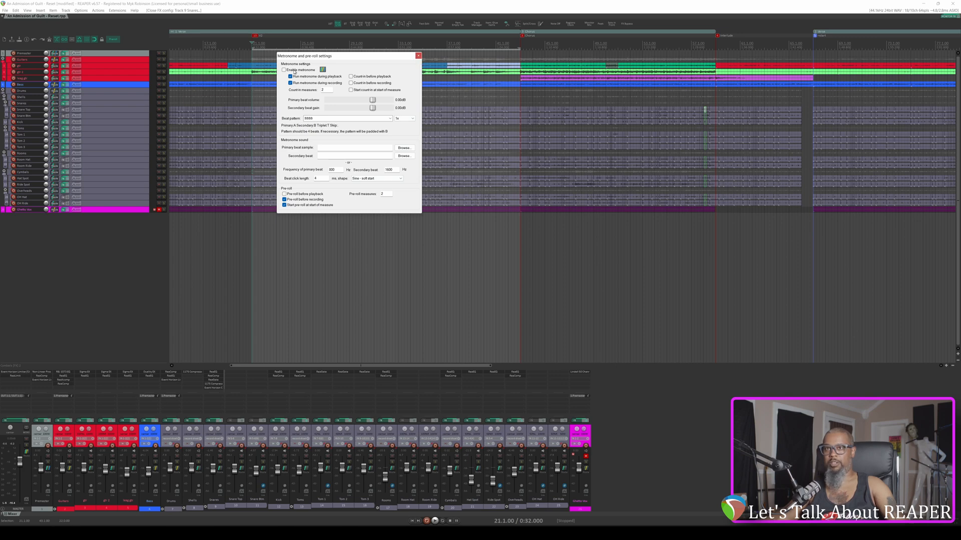
left_click(283, 69)
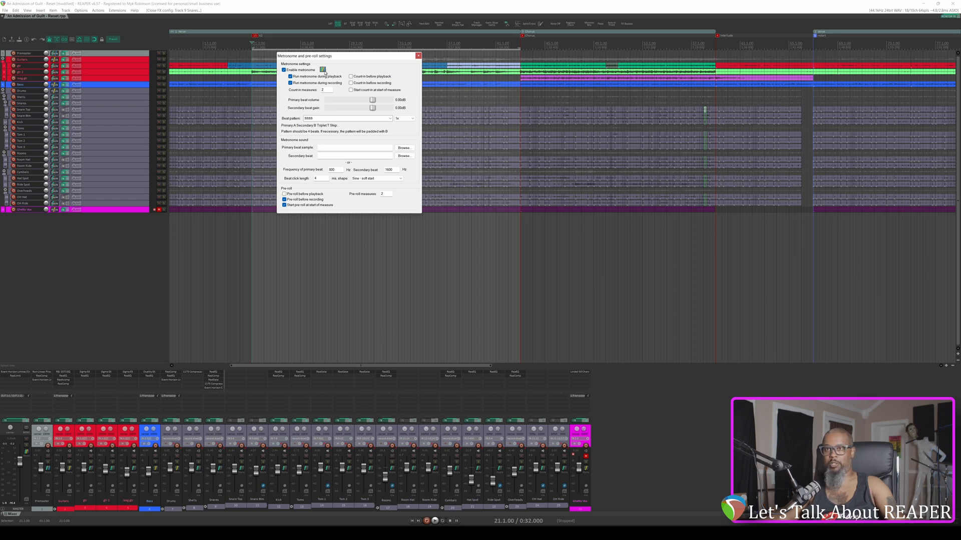
left_click(321, 69)
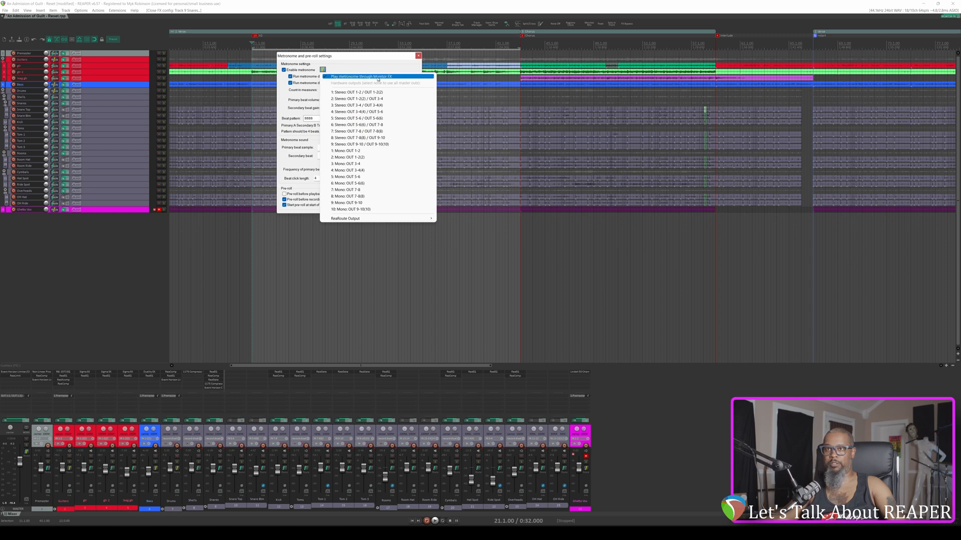
left_click(418, 56)
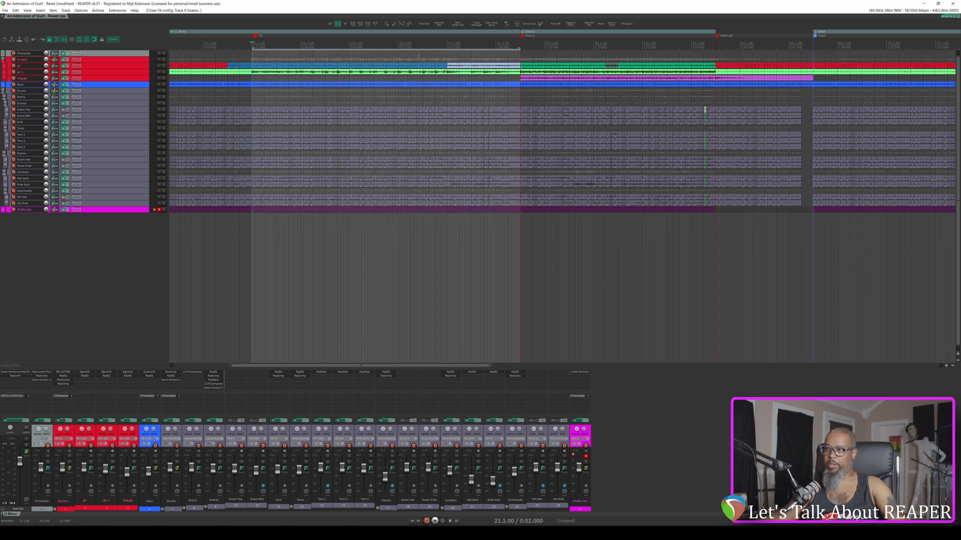